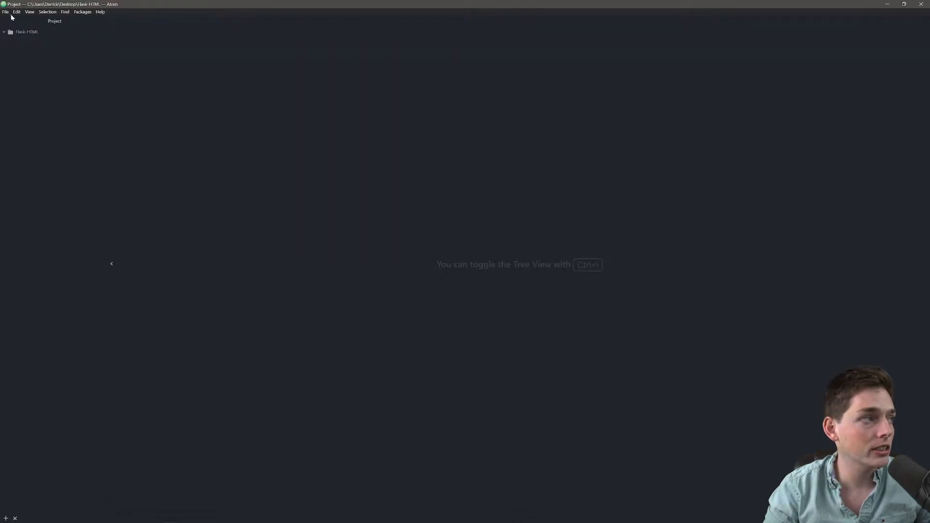
Step: Create a new empty file in the Flask-HTML project and save it as app.py
{"action": "left_click", "coordinate": [5, 11]}
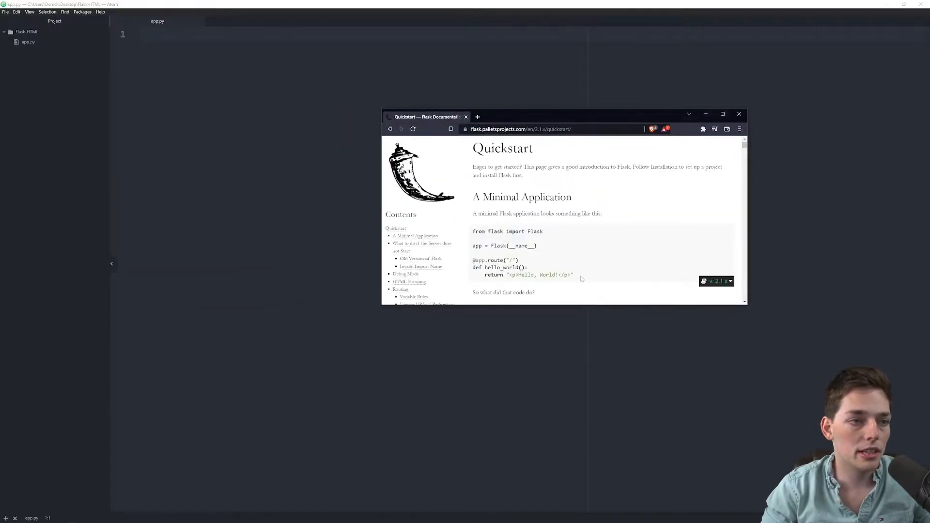
{"action": "left_click_drag", "start_coordinate": [472, 231], "coordinate": [573, 238]}
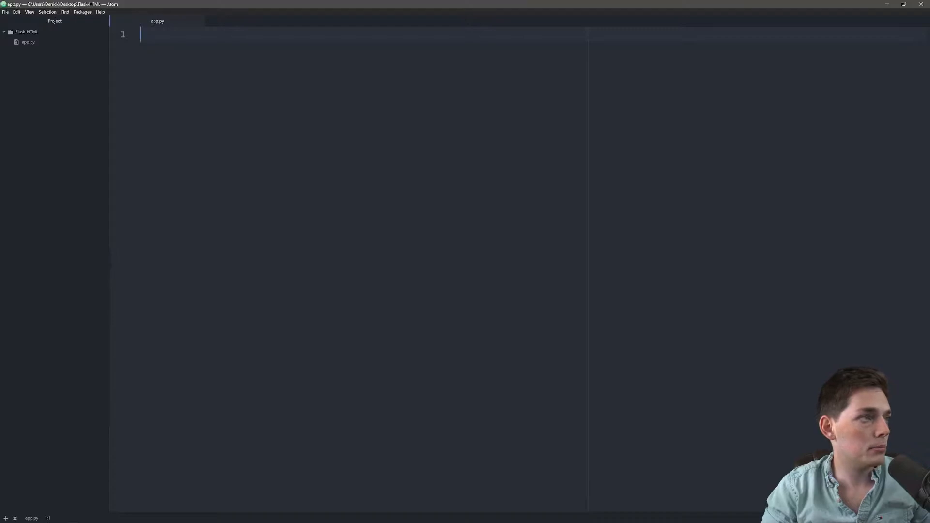
Step: Import Flask and render_template from flask at the top of app.py
{"action": "type", "text": "from flask import Flask"}
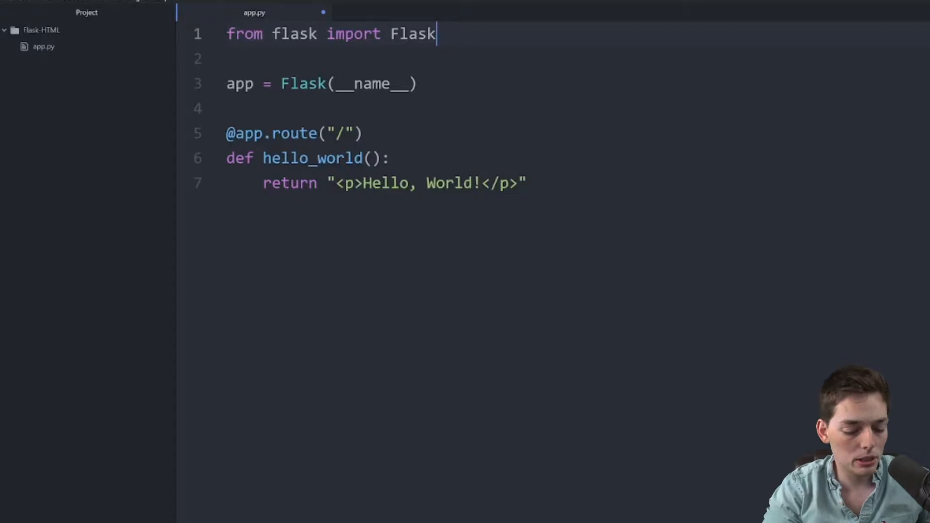
{"action": "type", "text": ", rend"}
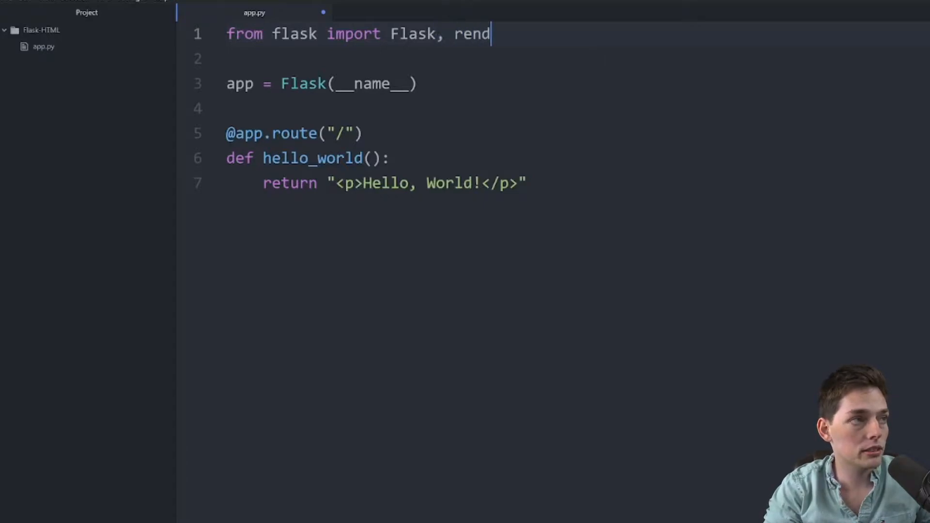
{"action": "type", "text": "er_template"}
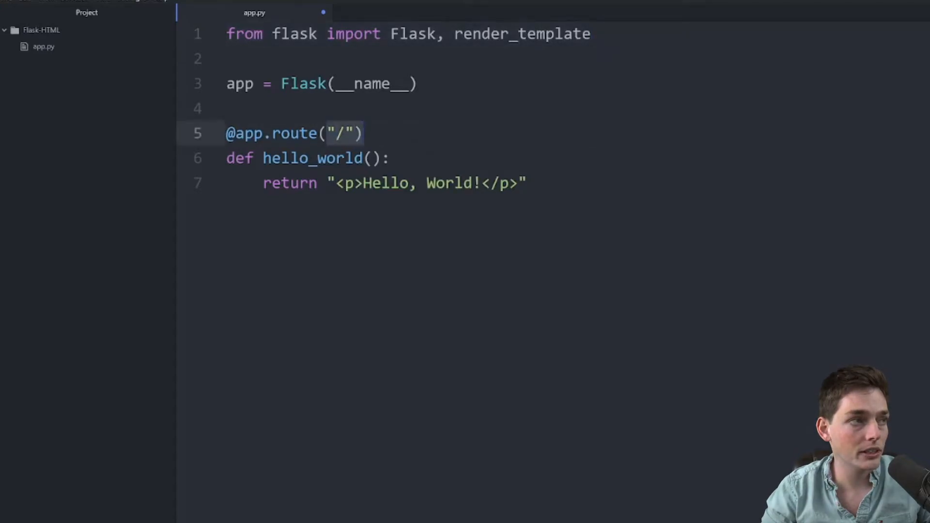
Step: Make the home route return render_template('home.html') instead of the Hello World string
{"action": "left_click", "coordinate": [511, 183]}
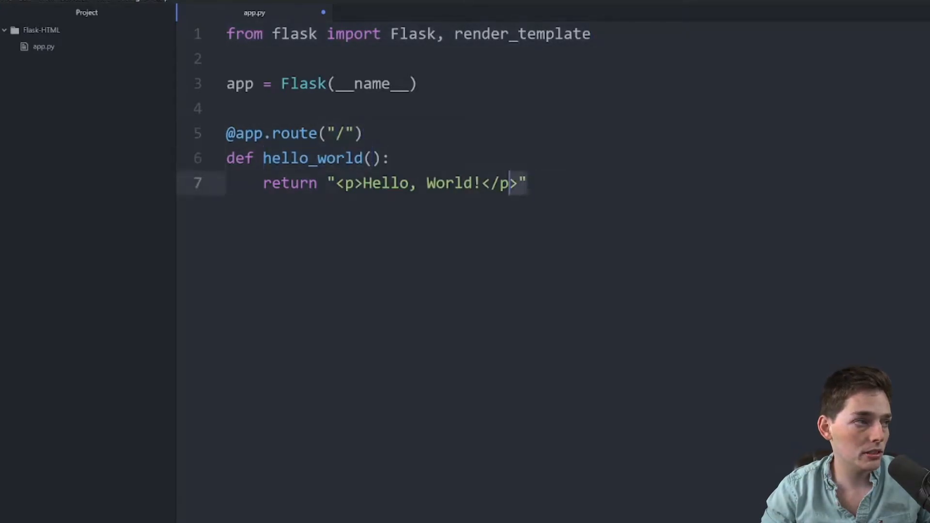
{"action": "type", "text": "render"}
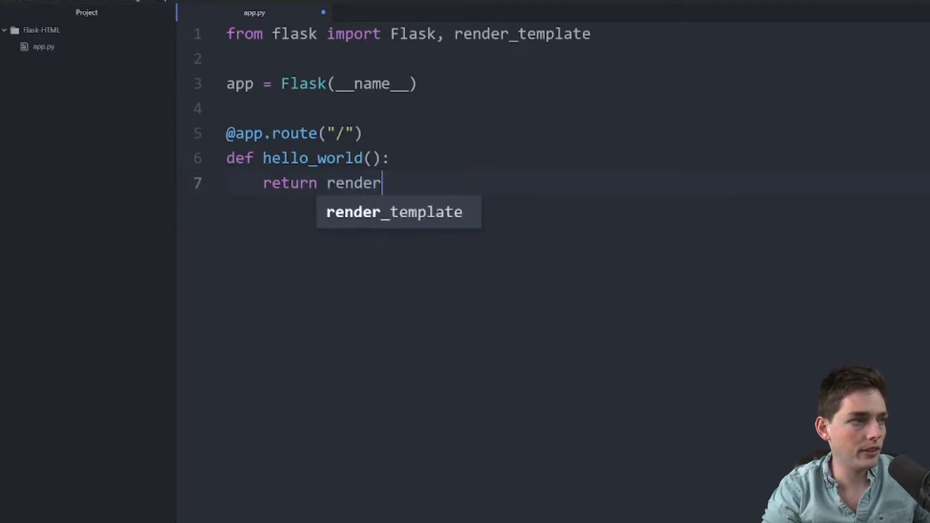
{"action": "key", "text": "Tab"}
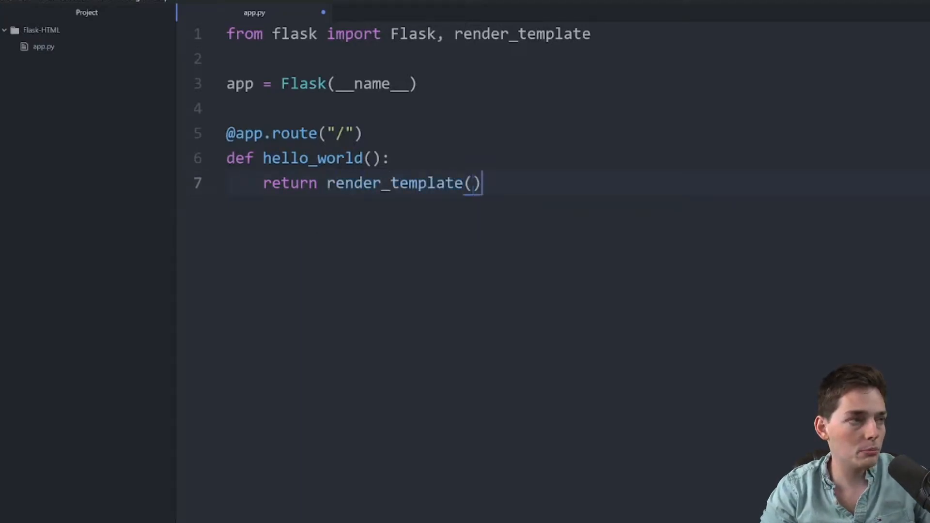
{"action": "type", "text": "'"}
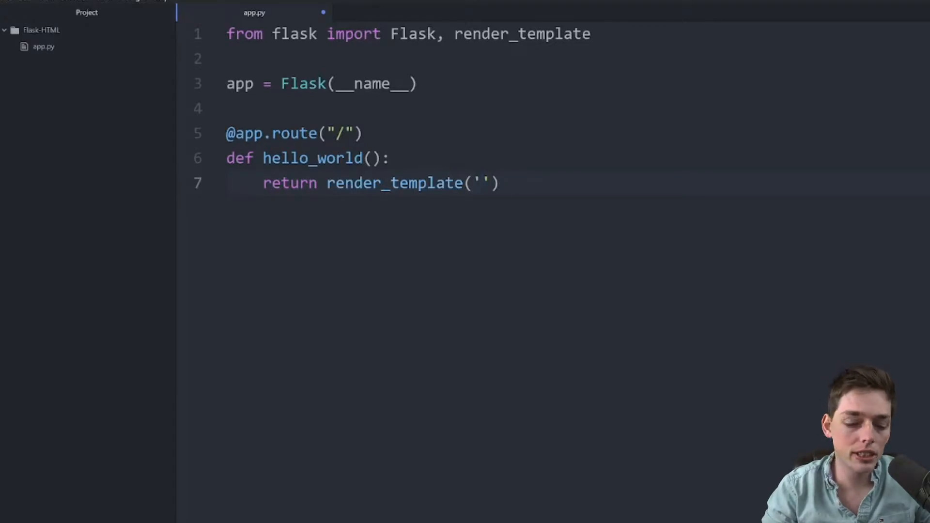
{"action": "type", "text": "home.html"}
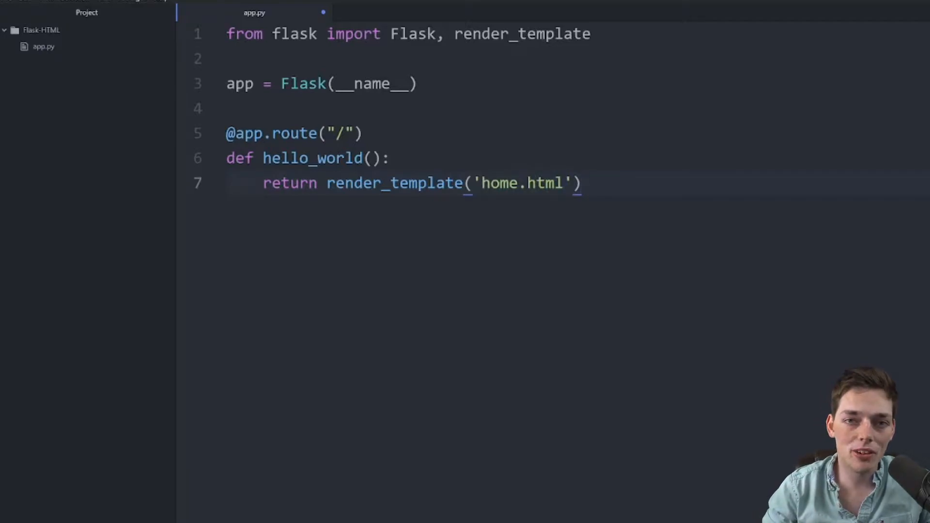
{"action": "left_click", "coordinate": [581, 183]}
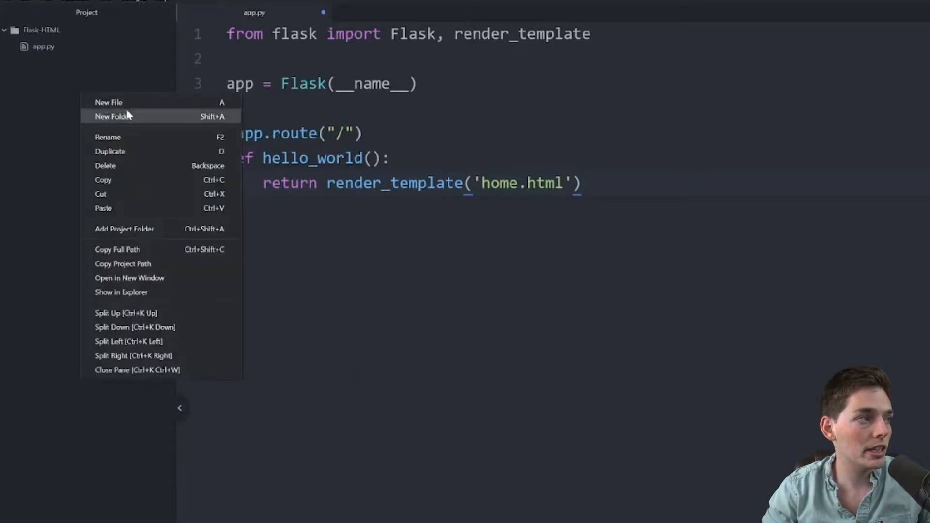
Step: Create a templates folder in the project containing a new empty home.html file
{"action": "left_click", "coordinate": [113, 116]}
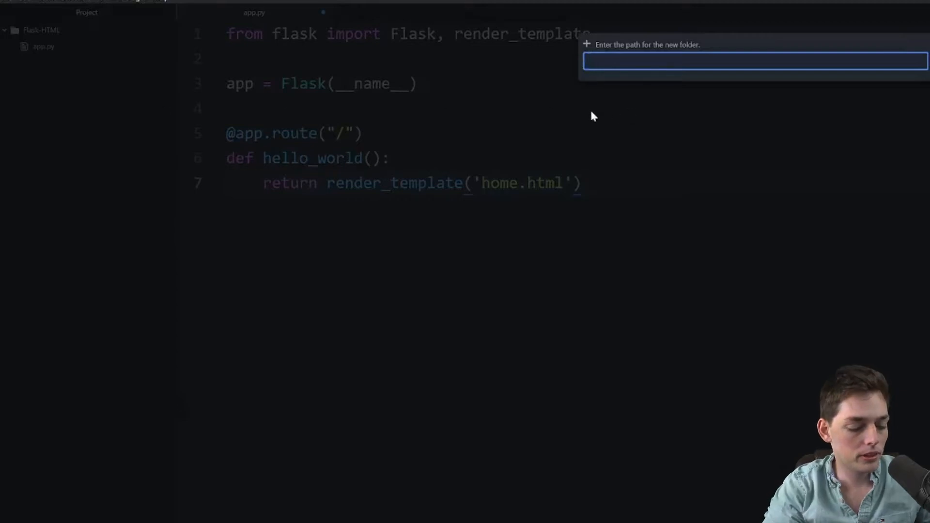
{"action": "type", "text": "template"}
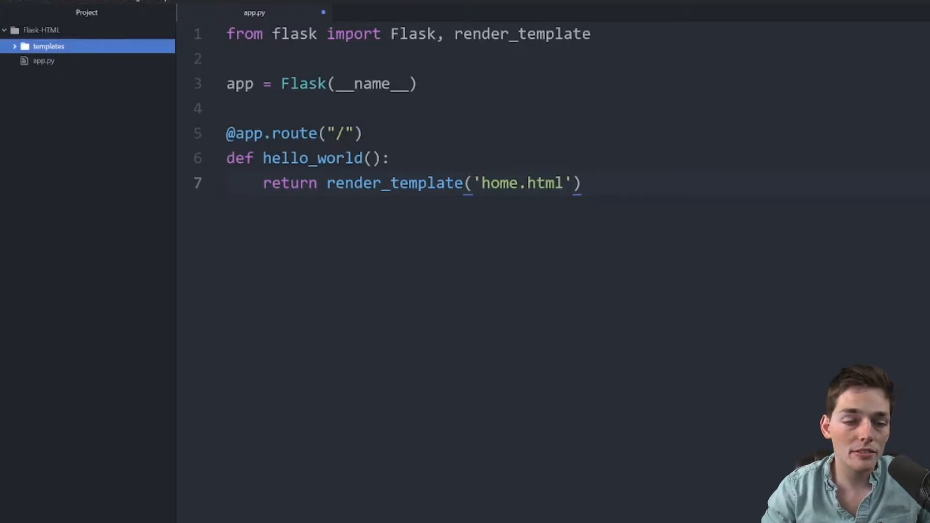
{"action": "right_click", "coordinate": [49, 45]}
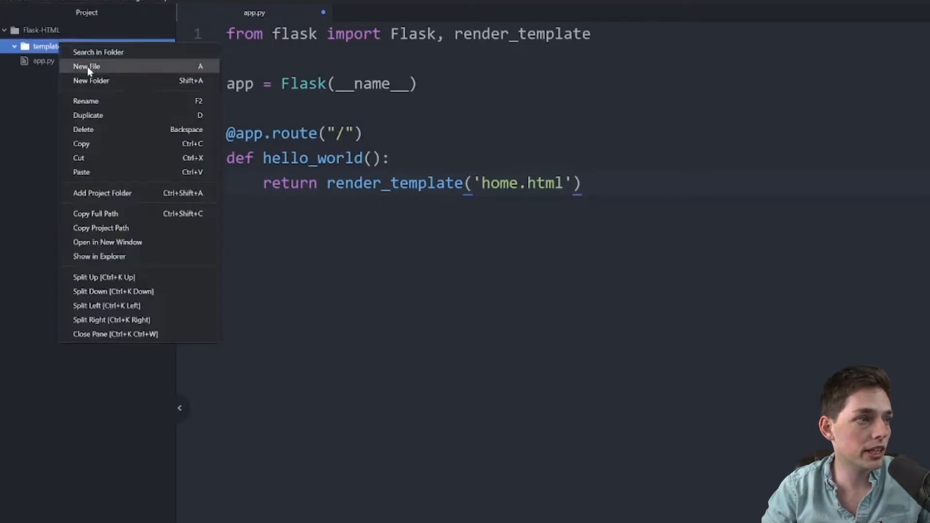
{"action": "left_click", "coordinate": [87, 66]}
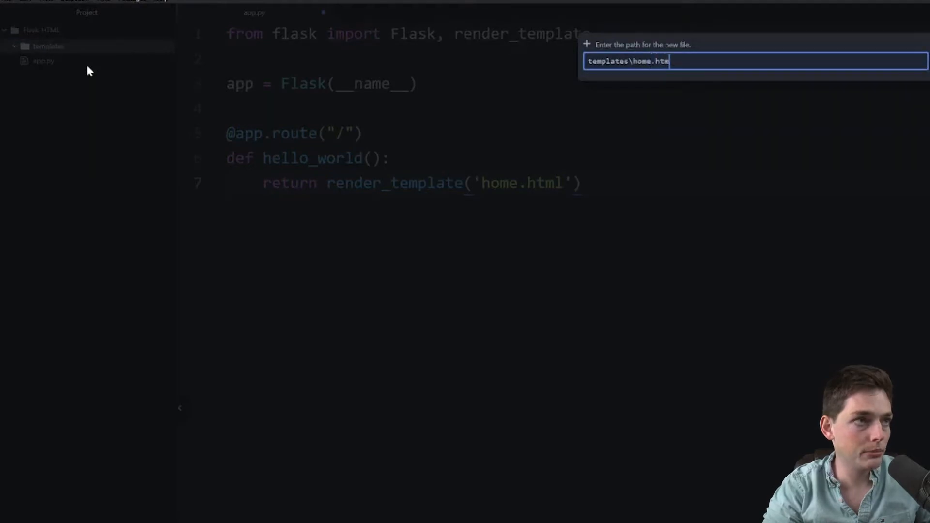
{"action": "key", "text": "enter"}
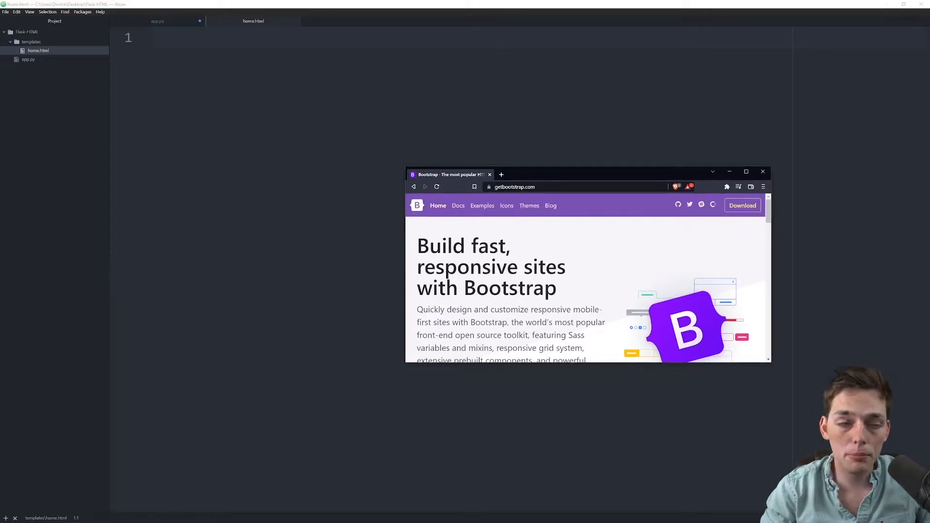
Step: Copy Bootstrap's starter template from the Examples page into home.html, then return to app.py
{"action": "left_click", "coordinate": [746, 172]}
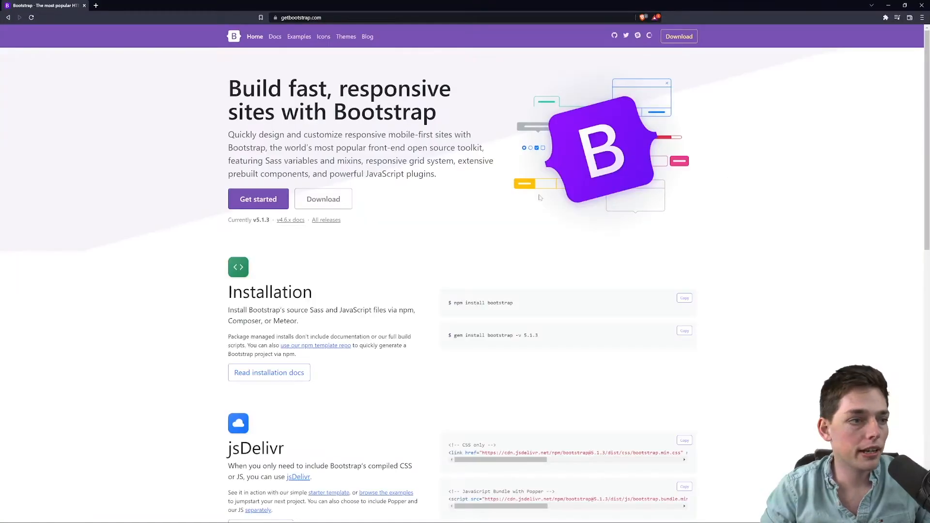
{"action": "scroll", "scroll_direction": "down", "scroll_amount": 3}
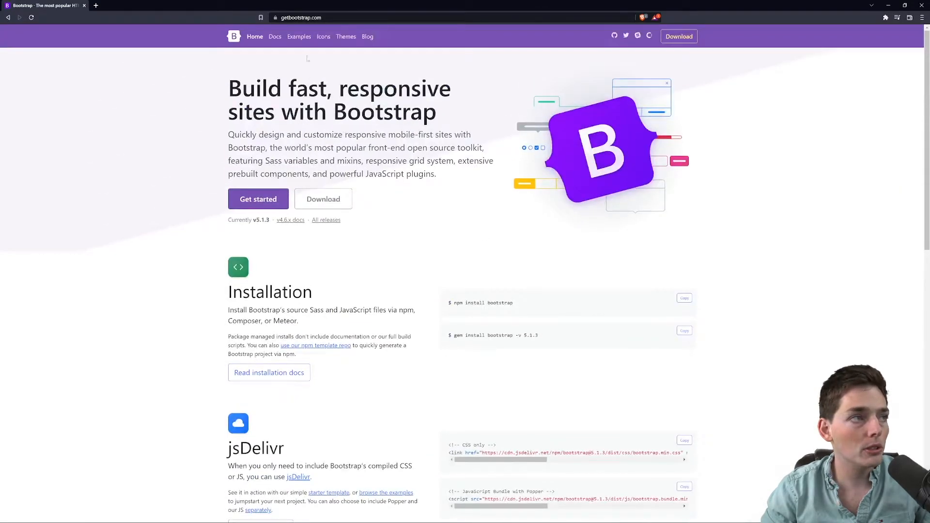
{"action": "left_click", "coordinate": [300, 36]}
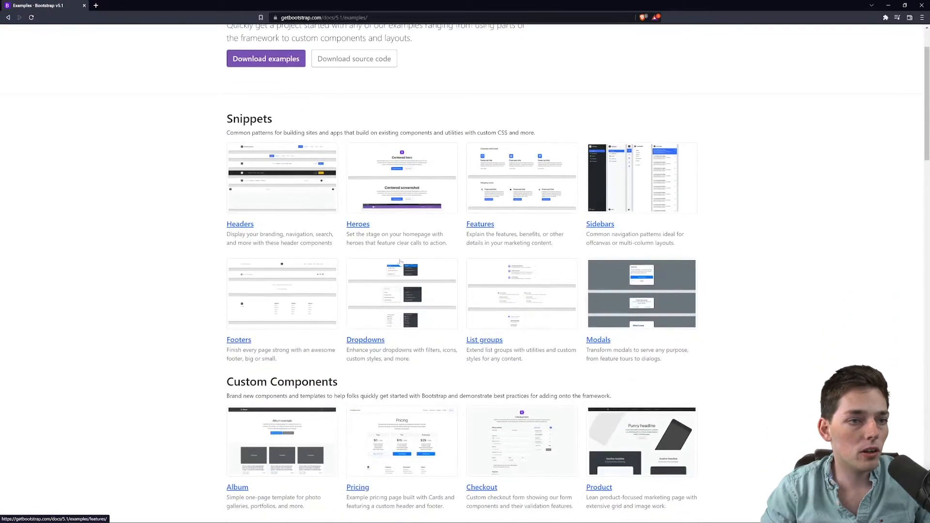
{"action": "scroll", "scroll_direction": "up", "scroll_amount": 3}
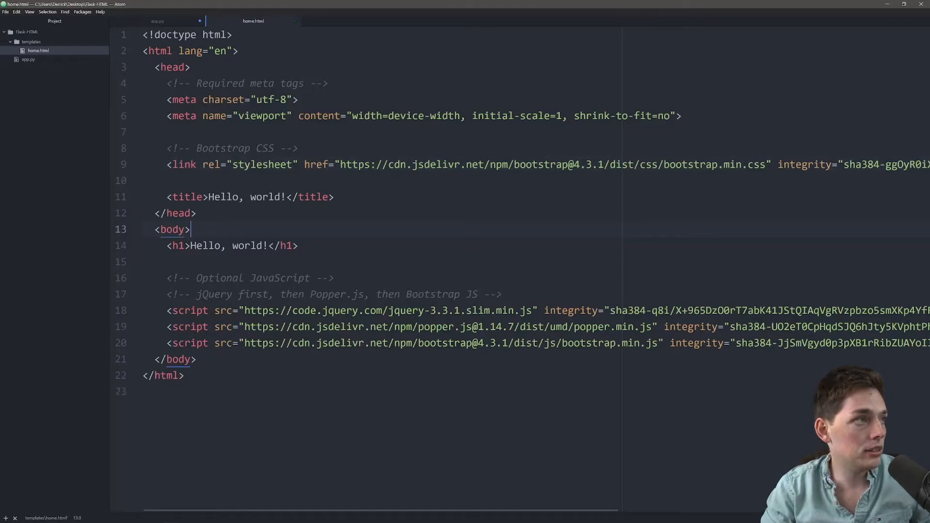
{"action": "left_click", "coordinate": [157, 21]}
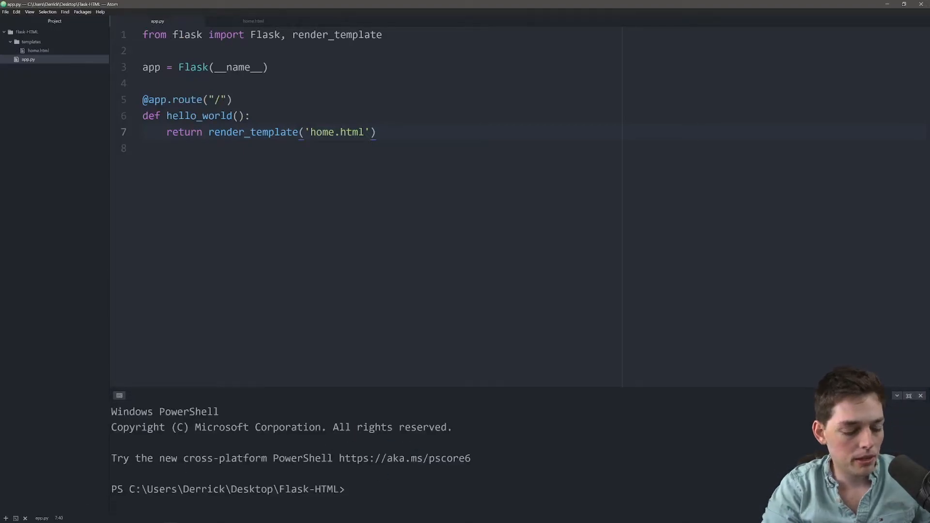
Step: Run python -m flask run and confirm 127.0.0.1:5000 shows the Hello, world! page
{"action": "type", "text": "python"}
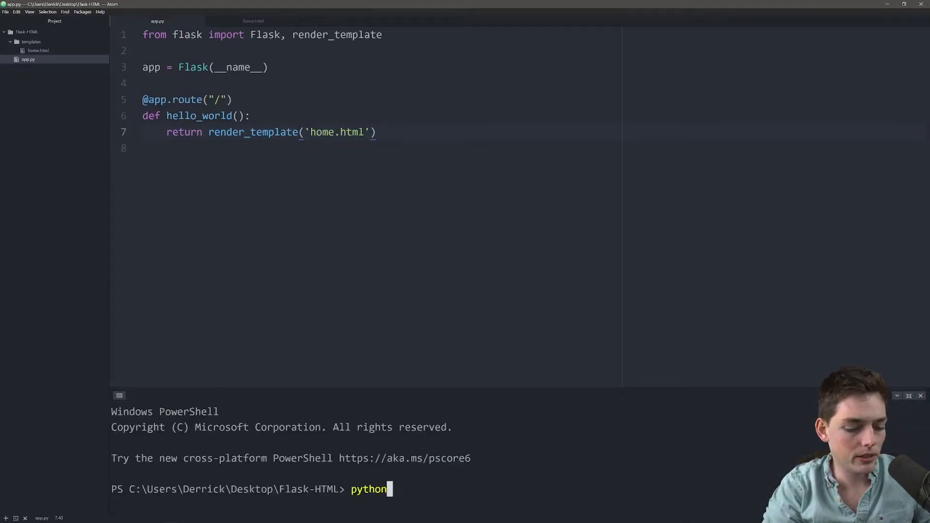
{"action": "type", "text": "-m flask ru"}
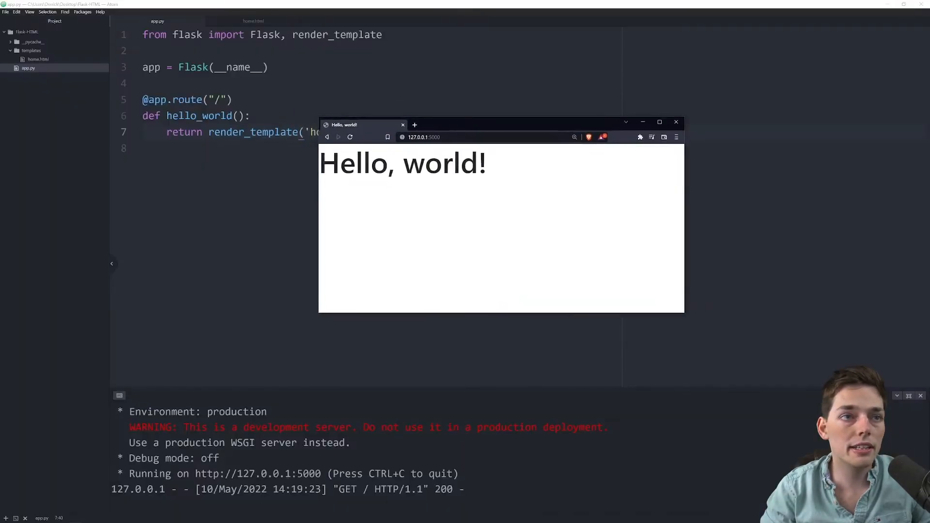
{"action": "left_click", "coordinate": [675, 122]}
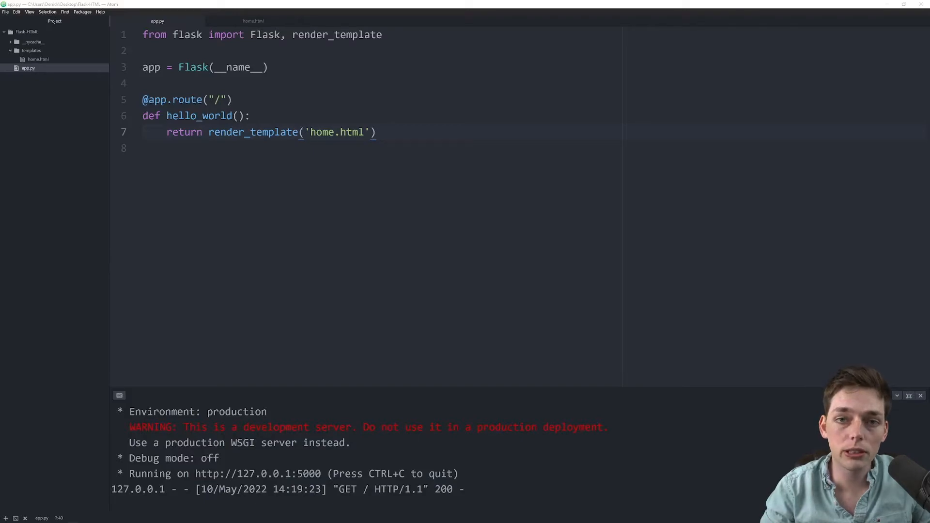
Step: Copy the outerHTML of the header.p-3.bg-dark element from the Bootstrap headers example via DevTools
{"action": "left_click", "coordinate": [253, 20]}
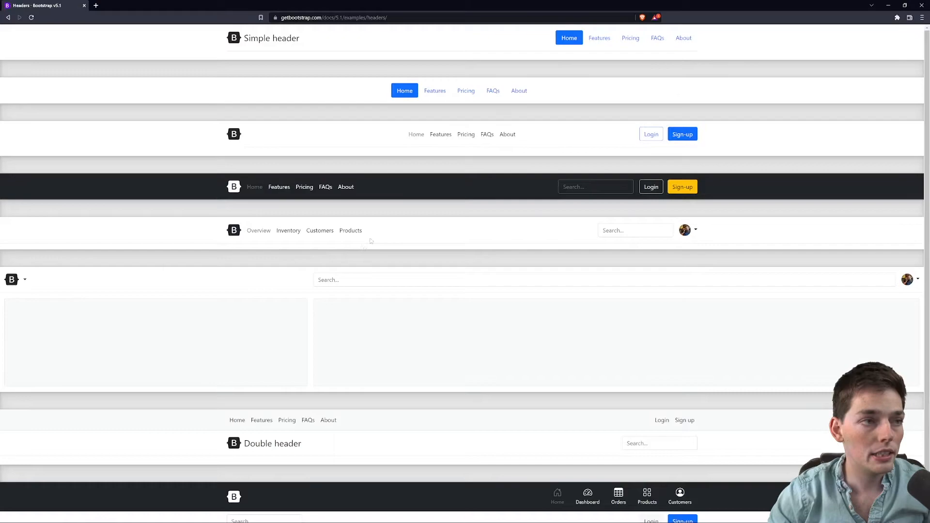
{"action": "mouse_move", "coordinate": [438, 307]}
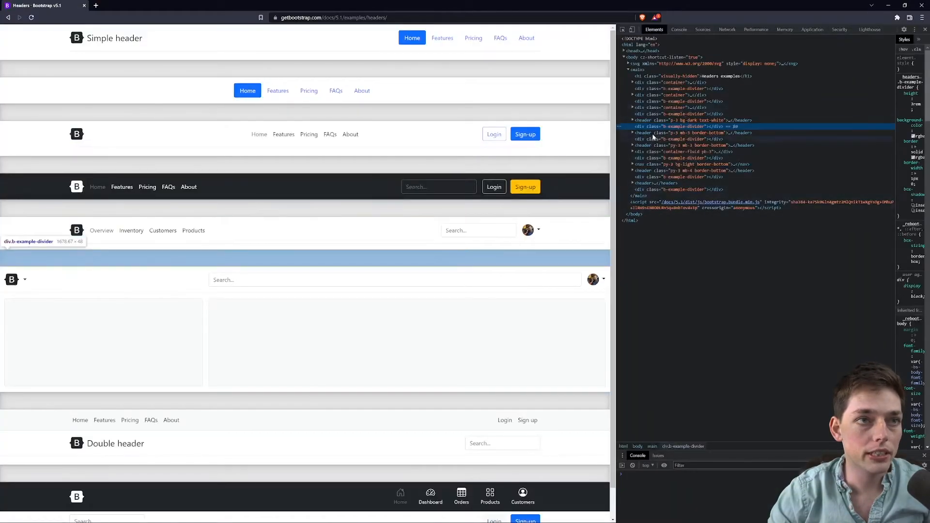
{"action": "mouse_move", "coordinate": [282, 190]}
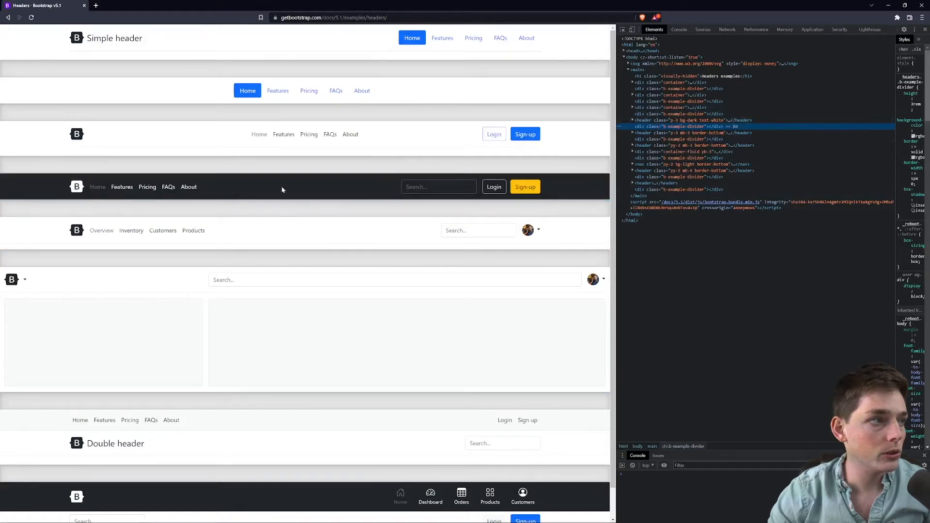
{"action": "mouse_move", "coordinate": [659, 120]}
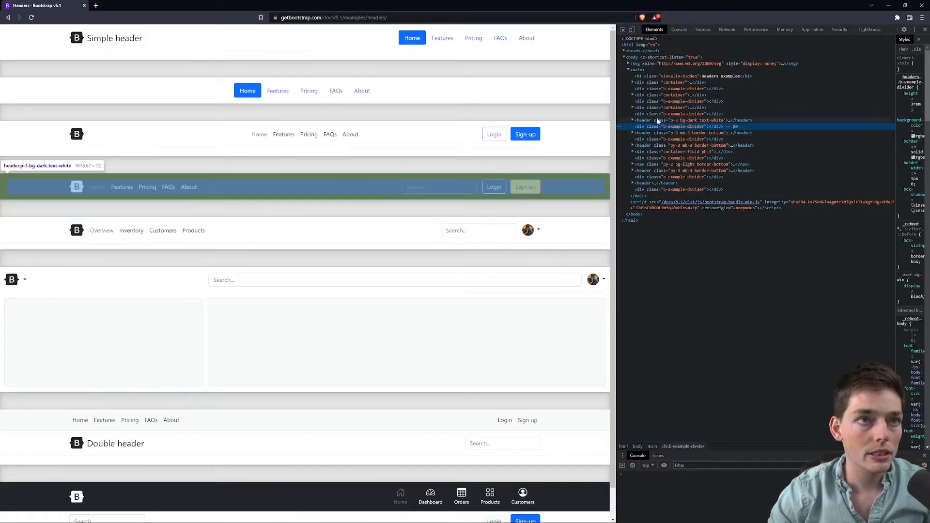
{"action": "right_click", "coordinate": [685, 120]}
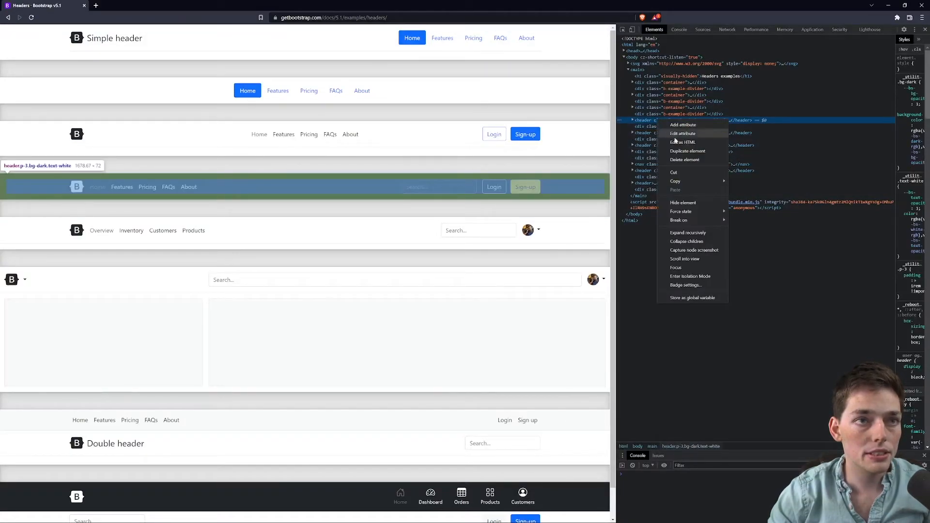
{"action": "mouse_move", "coordinate": [675, 181]}
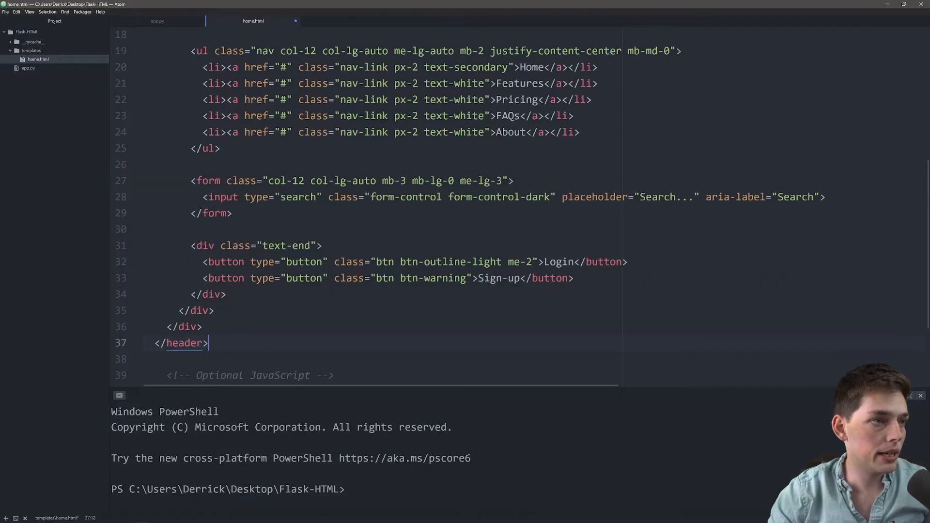
Step: Paste the dark header markup with navigation, search, Login and Sign-up into home.html and save
{"action": "scroll", "scroll_direction": "up", "scroll_amount": 3}
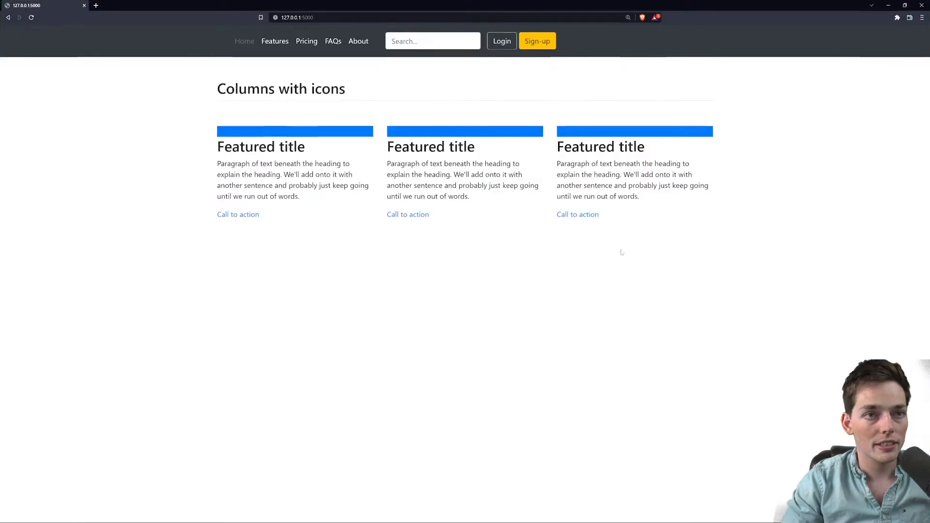
{"action": "mouse_move", "coordinate": [595, 290]}
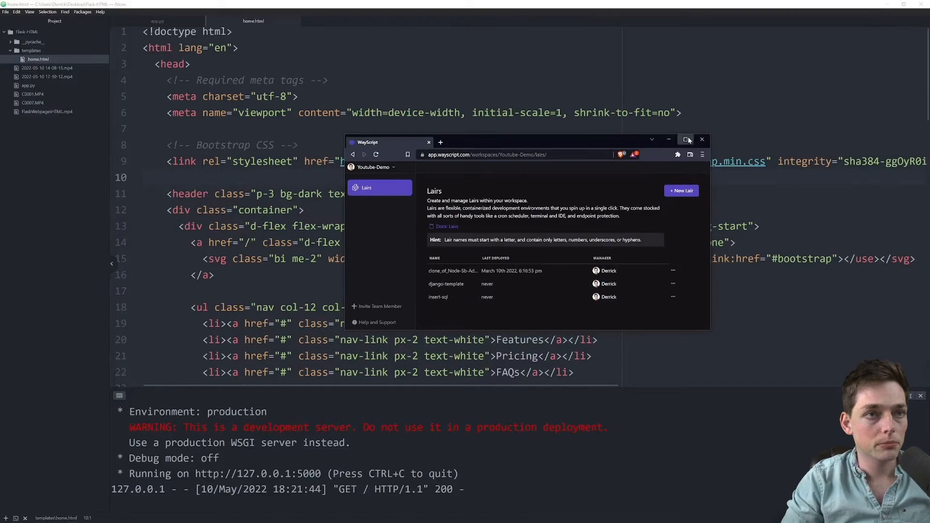
Step: Create a blank WayScript lair named flask-html-yt-video and open its workspace
{"action": "left_click", "coordinate": [685, 140]}
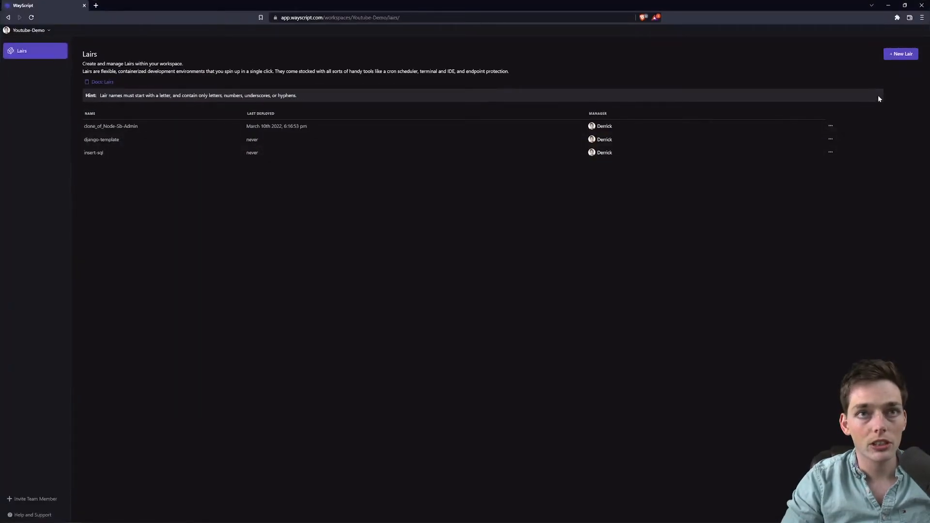
{"action": "left_click", "coordinate": [900, 54]}
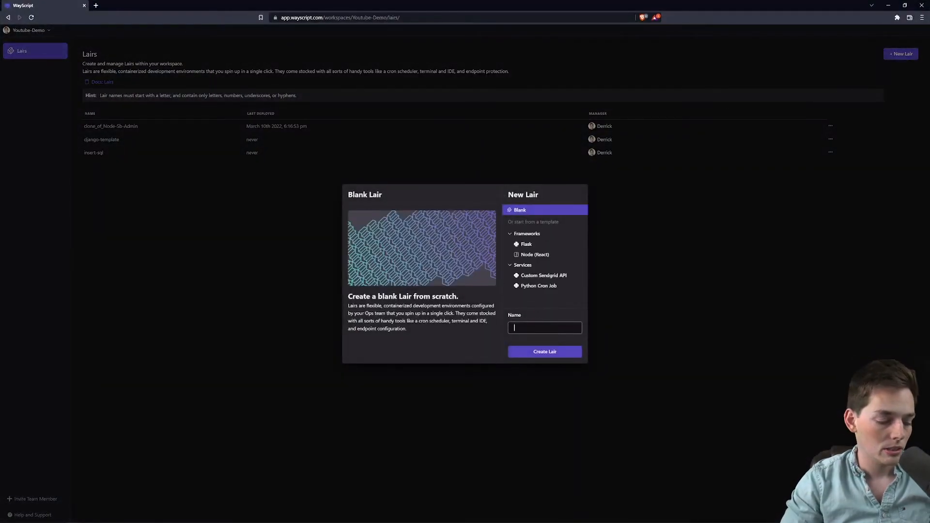
{"action": "type", "text": "flask-html-yt-vide"}
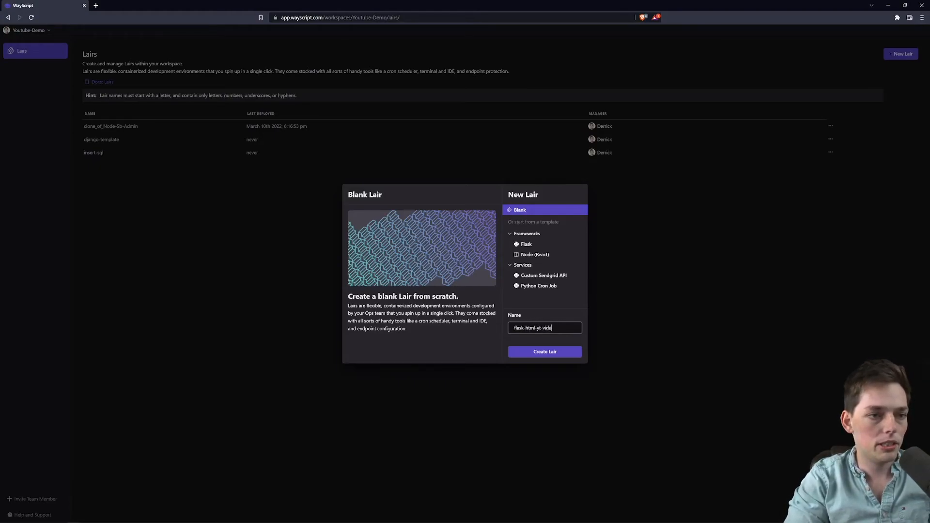
{"action": "left_click", "coordinate": [543, 351]}
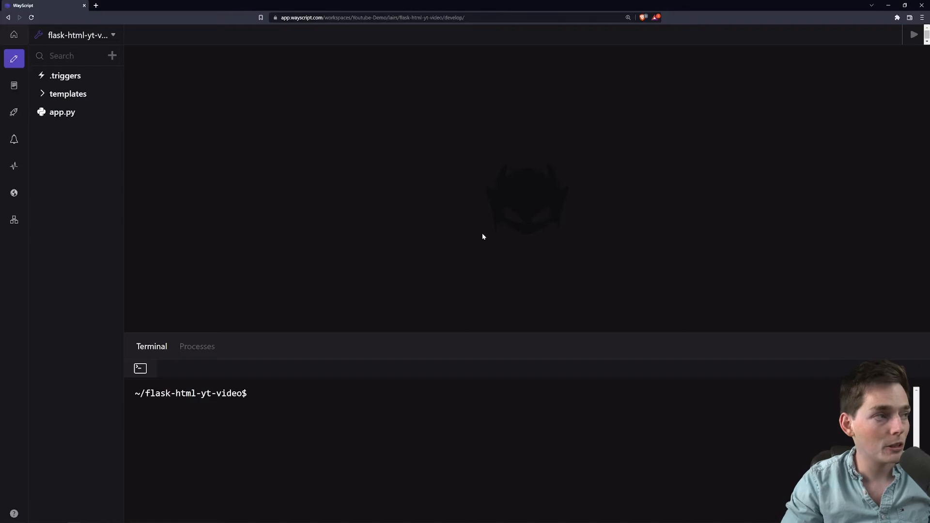
Step: View the lair's app.py and templates/home.html, then the empty Triggers list
{"action": "left_click", "coordinate": [62, 112]}
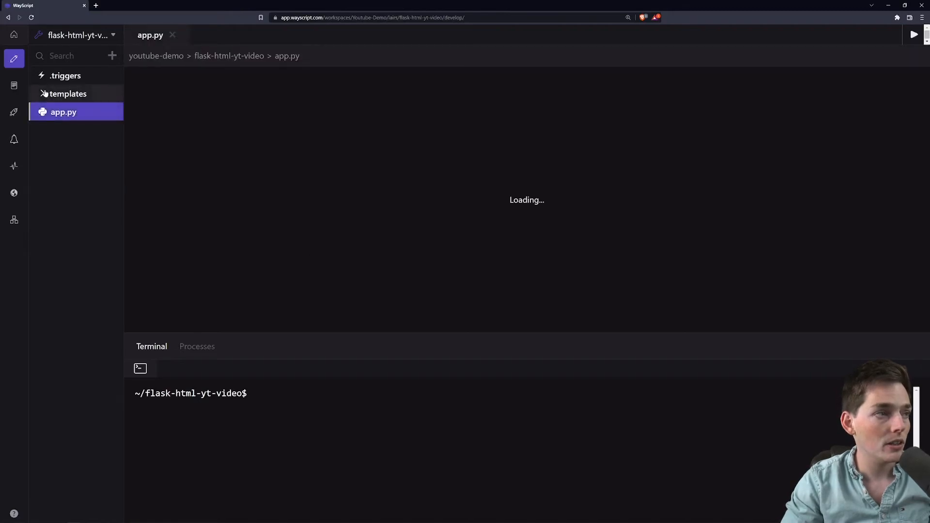
{"action": "left_click", "coordinate": [68, 94]}
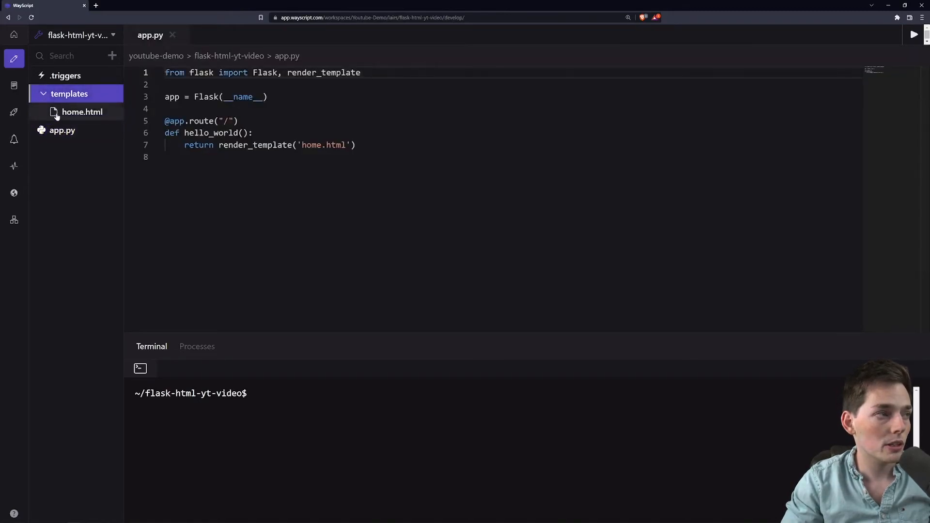
{"action": "left_click", "coordinate": [66, 75]}
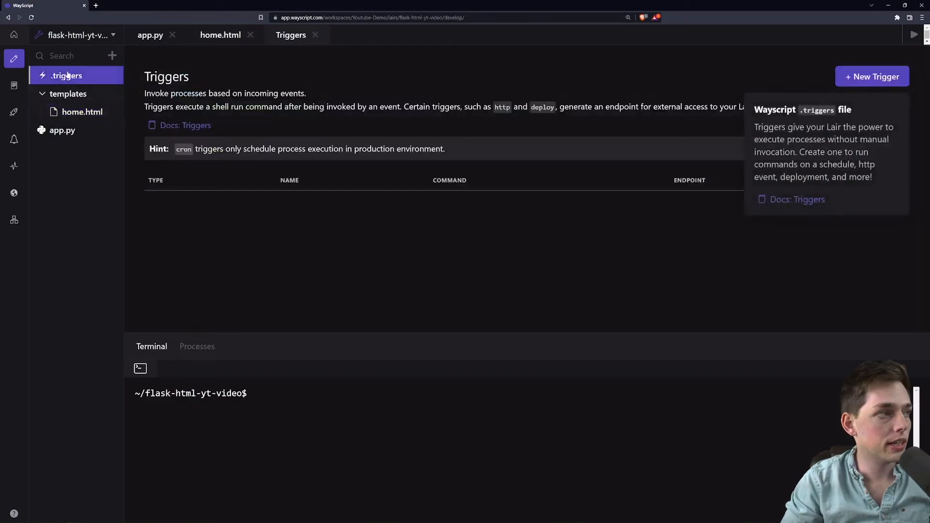
Step: Add a deploy trigger running flask run --port 8080 --host 0.0.0.0 on port 8080
{"action": "left_click", "coordinate": [872, 76]}
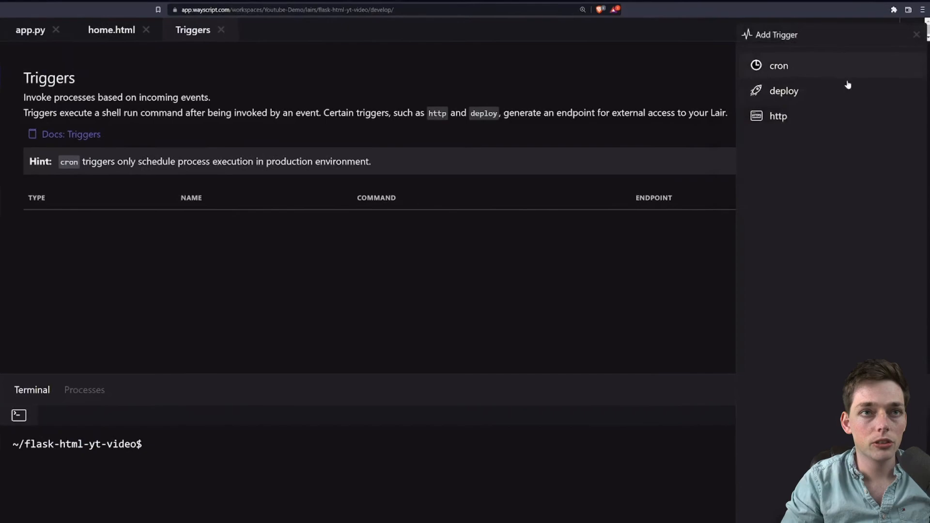
{"action": "left_click", "coordinate": [783, 91]}
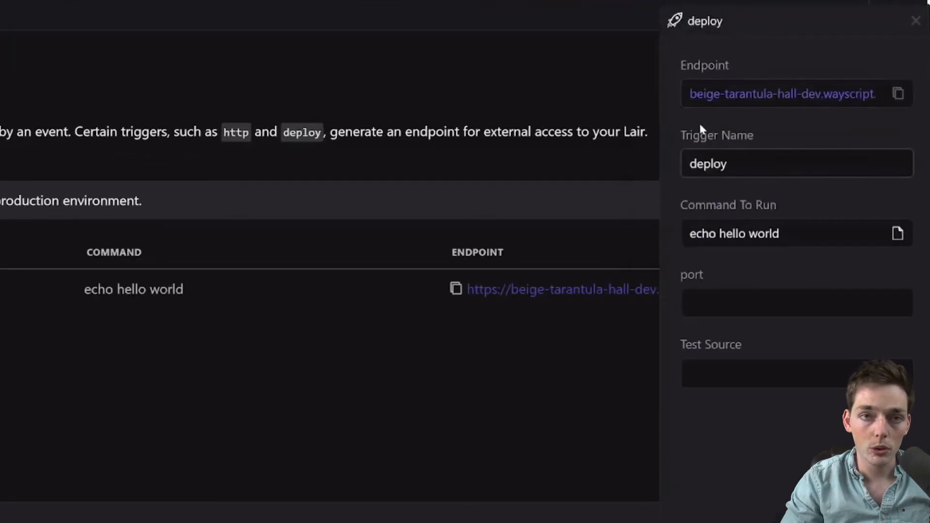
{"action": "triple_click", "coordinate": [733, 233]}
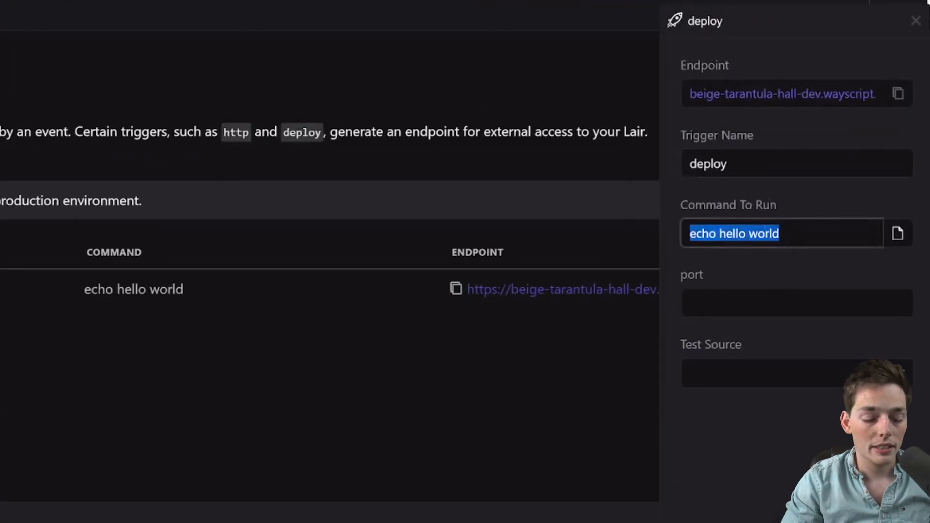
{"action": "type", "text": "flask run --port 8080"}
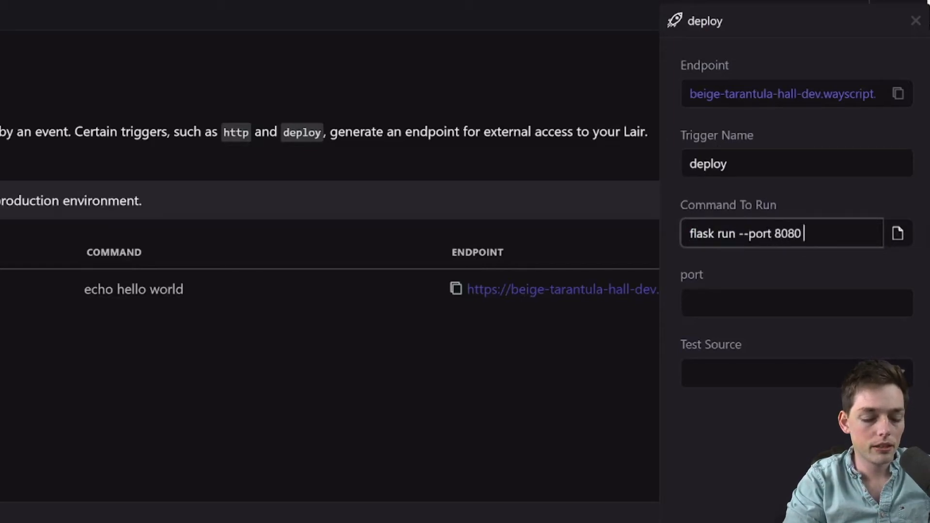
{"action": "type", "text": "--host 0.0.0.0"}
{"action": "left_click", "coordinate": [797, 302]}
{"action": "type", "text": "8080"}
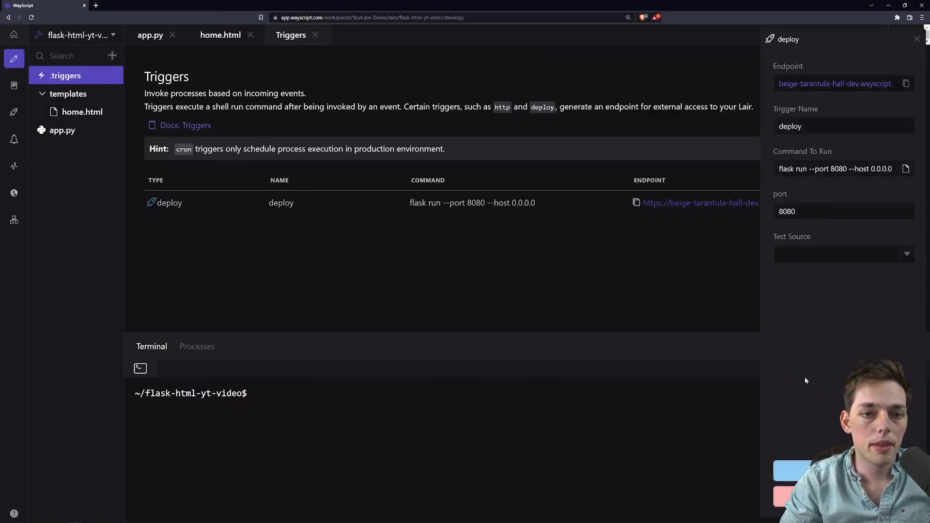
{"action": "mouse_move", "coordinate": [707, 388]}
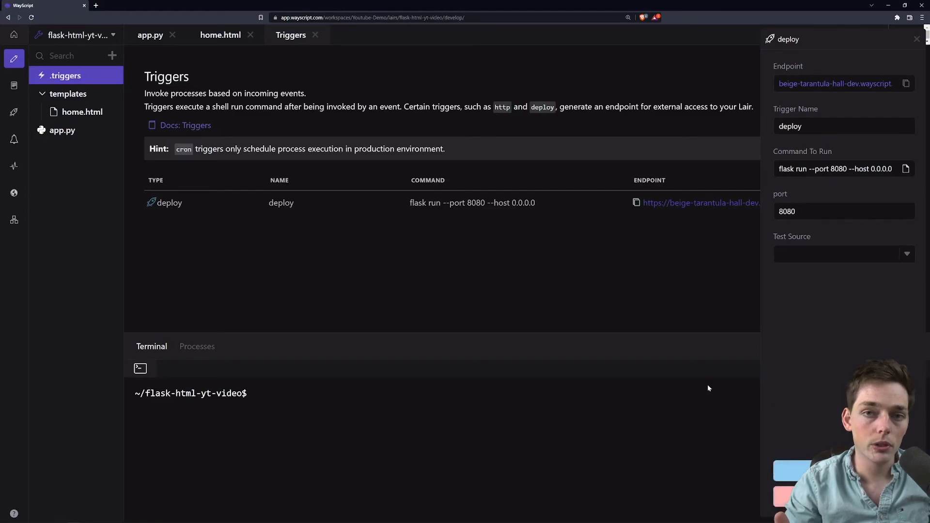
{"action": "mouse_move", "coordinate": [733, 230]}
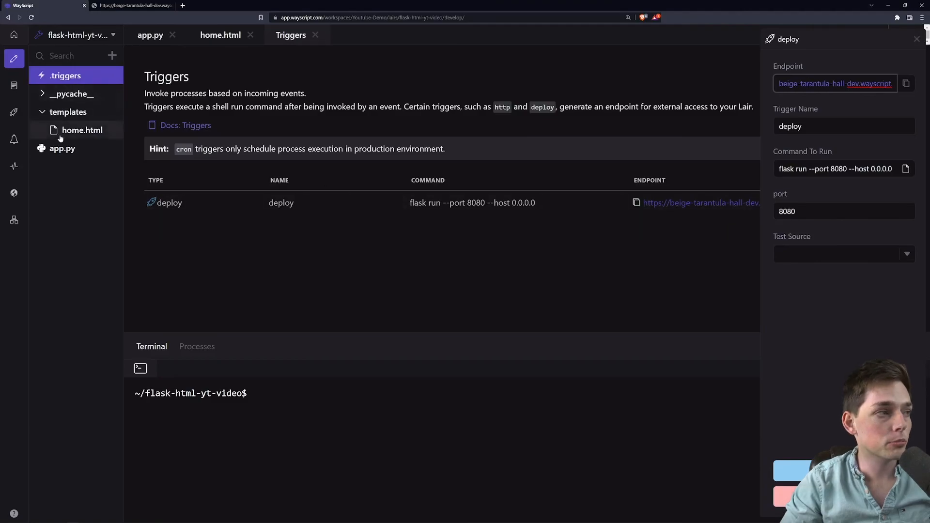
Step: Dismiss the add-file options, then show the deploy process's terminal from the Processes list
{"action": "left_click", "coordinate": [112, 56]}
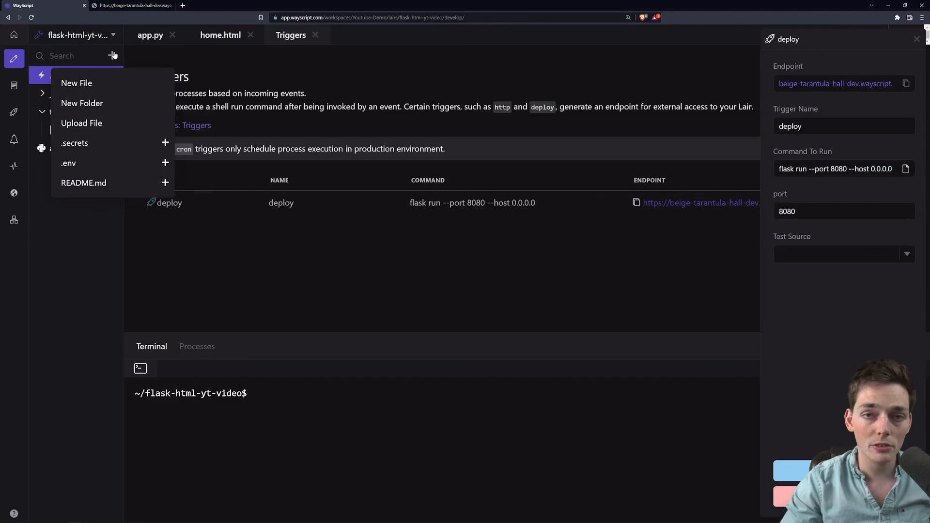
{"action": "mouse_move", "coordinate": [92, 164]}
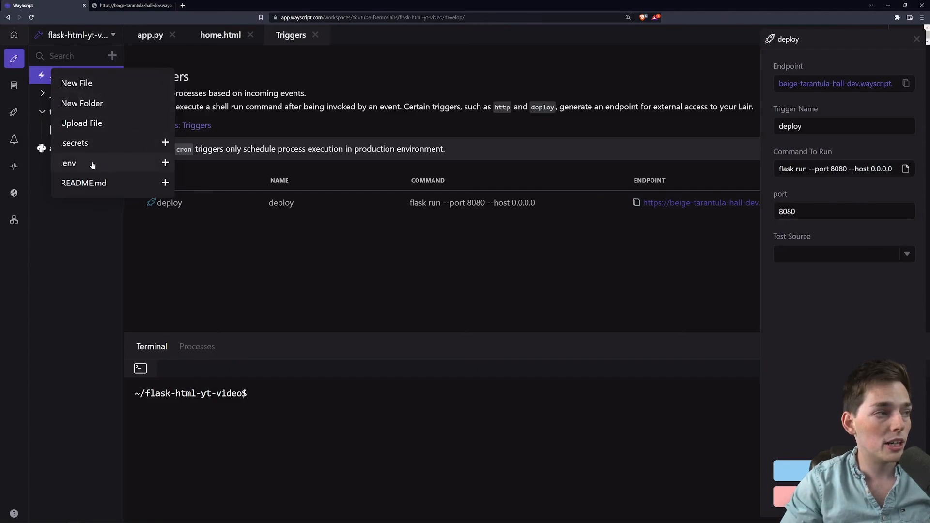
{"action": "left_click", "coordinate": [54, 189]}
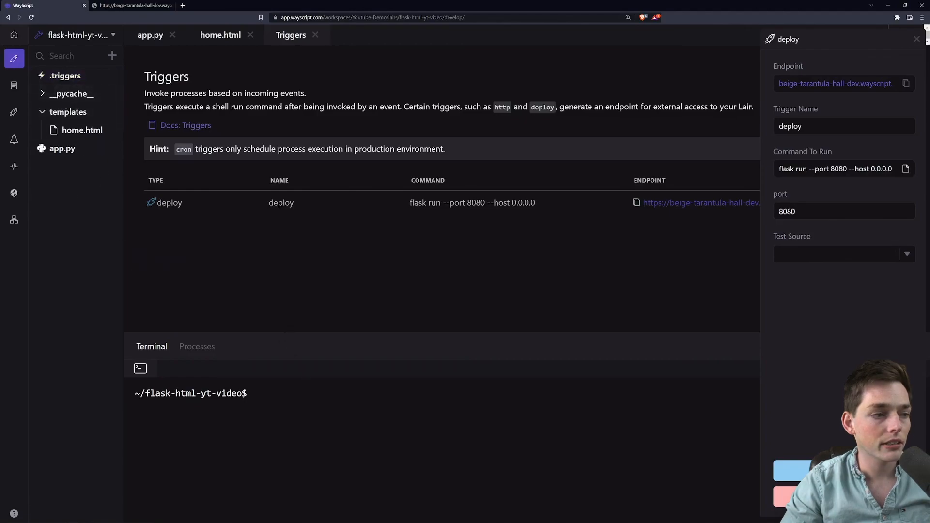
{"action": "left_click", "coordinate": [197, 347]}
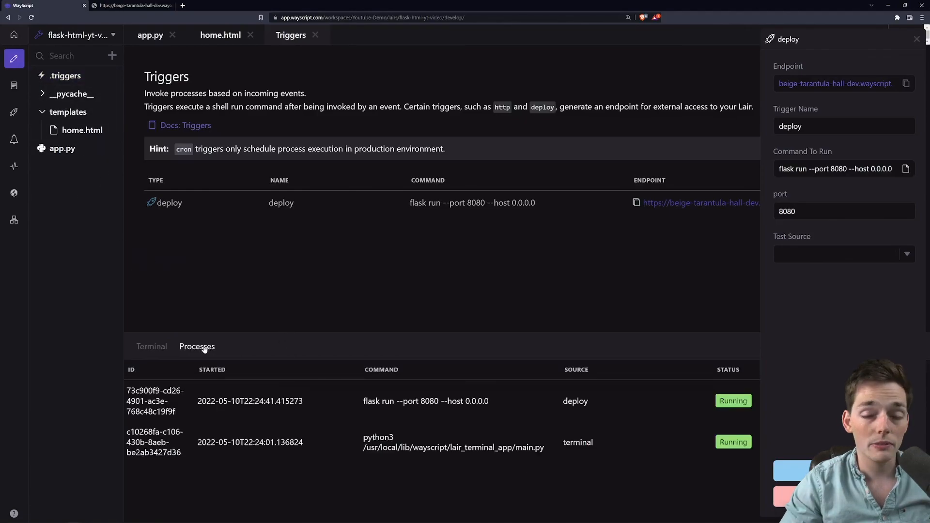
{"action": "left_click", "coordinate": [151, 347]}
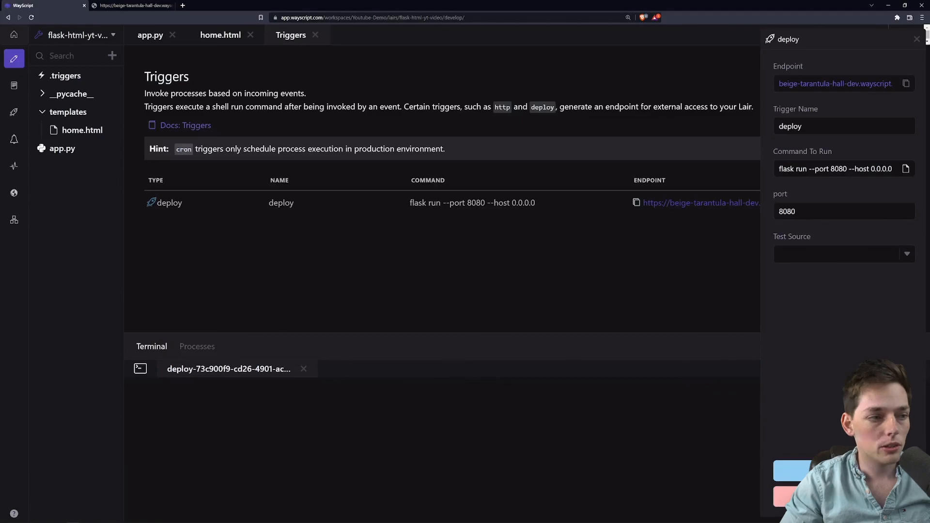